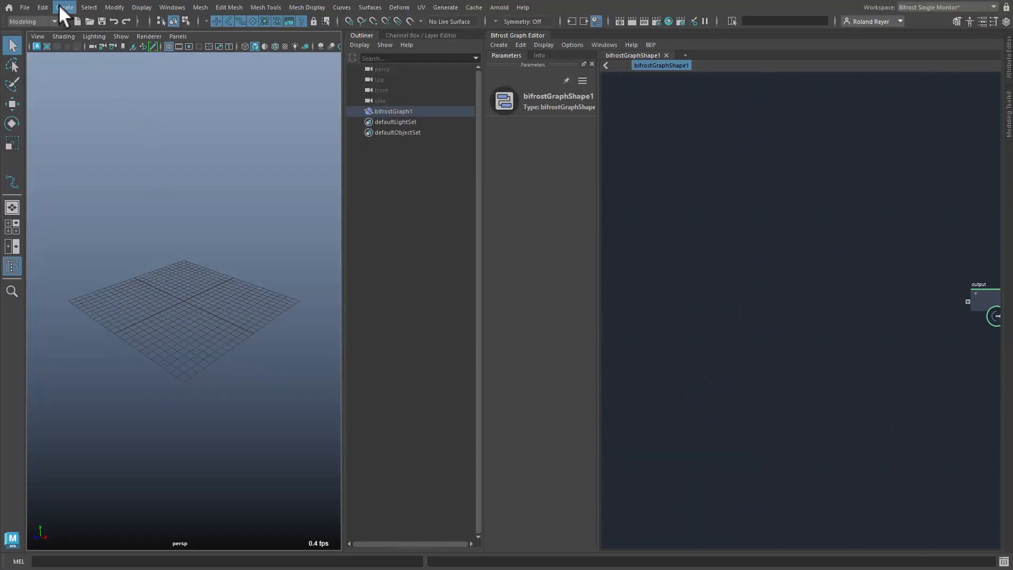
# Step: Create a polygon cube from the Create menu's polygon primitives
pyautogui.click(64, 7)
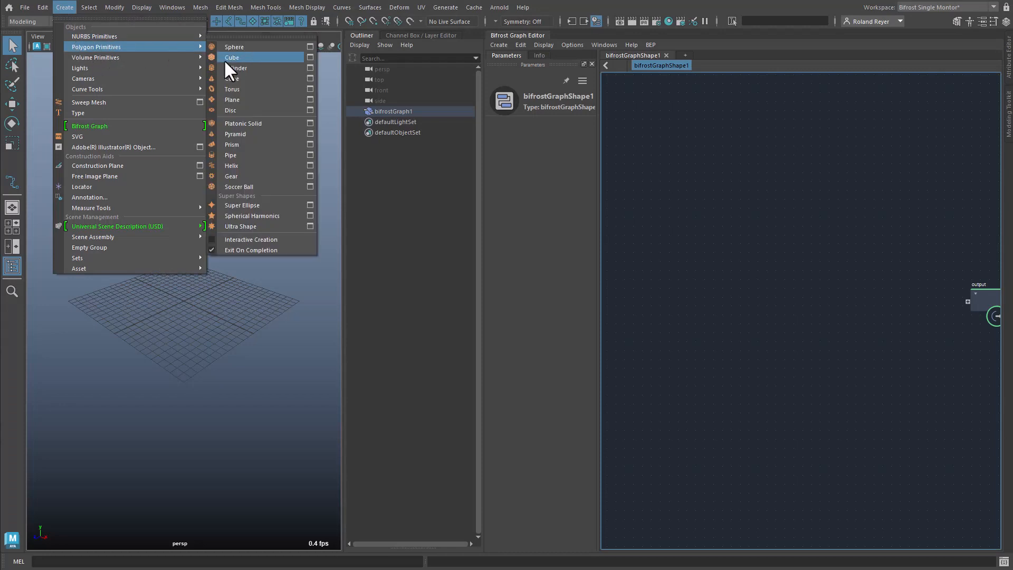
pyautogui.click(232, 57)
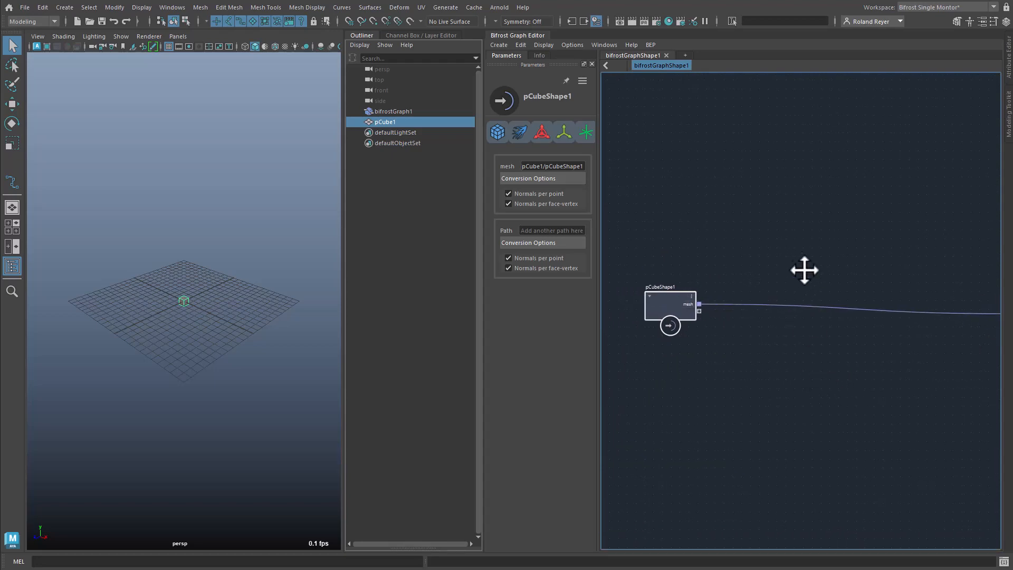
# Step: Add a watchpoint on the cube's mesh connection to show its property table
pyautogui.rightClick(800, 304)
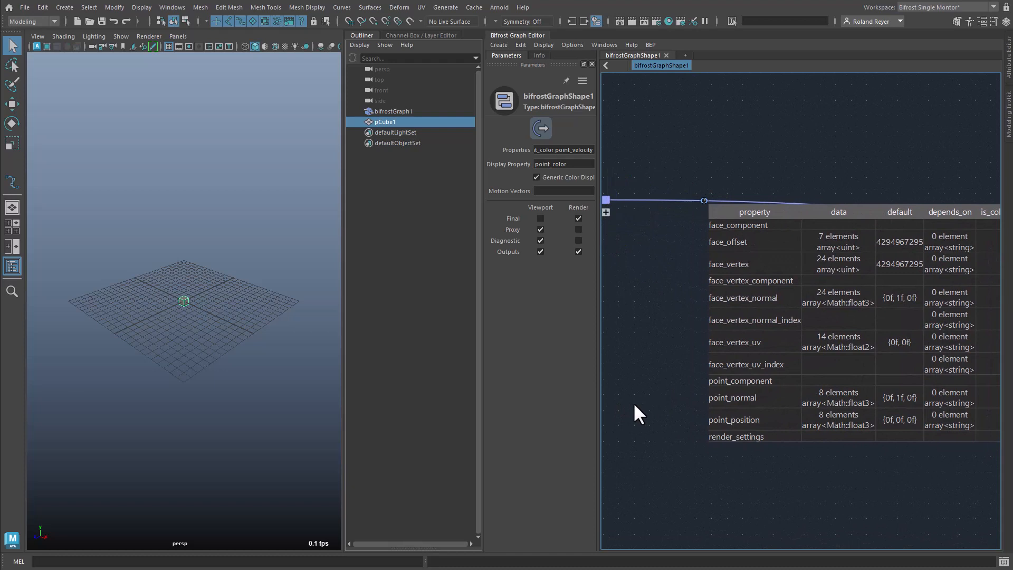
pyautogui.moveTo(855, 509)
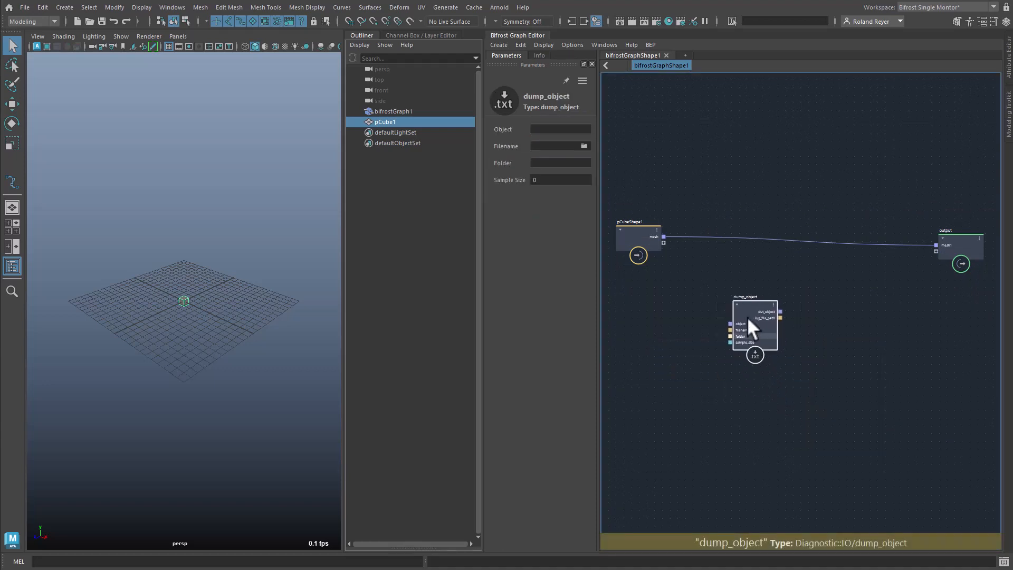
pyautogui.moveTo(665, 243); pyautogui.dragTo(731, 324)
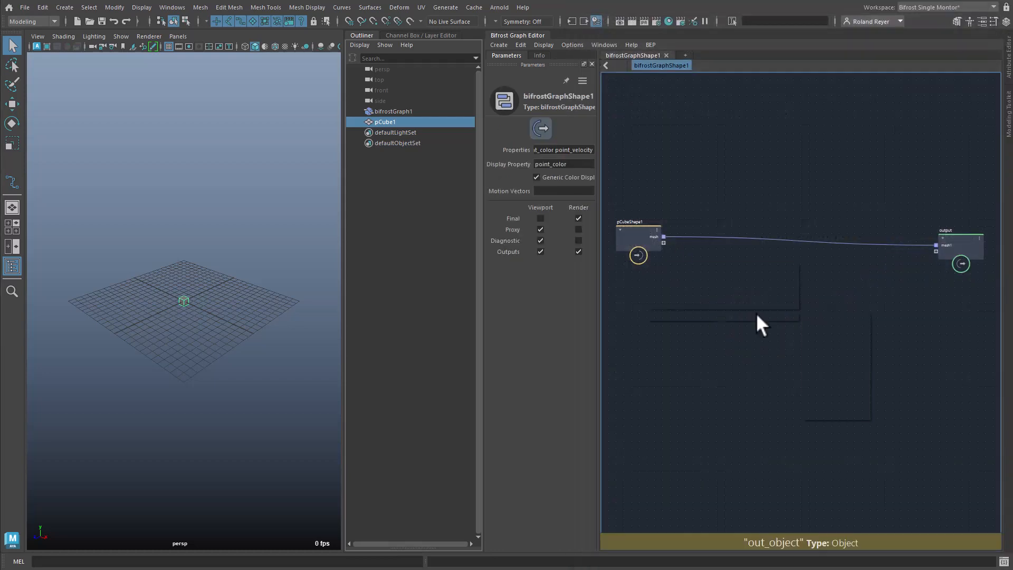
# Step: Search 'priobd' and add a print_object_dump node for the cube mesh
pyautogui.write('priobd')
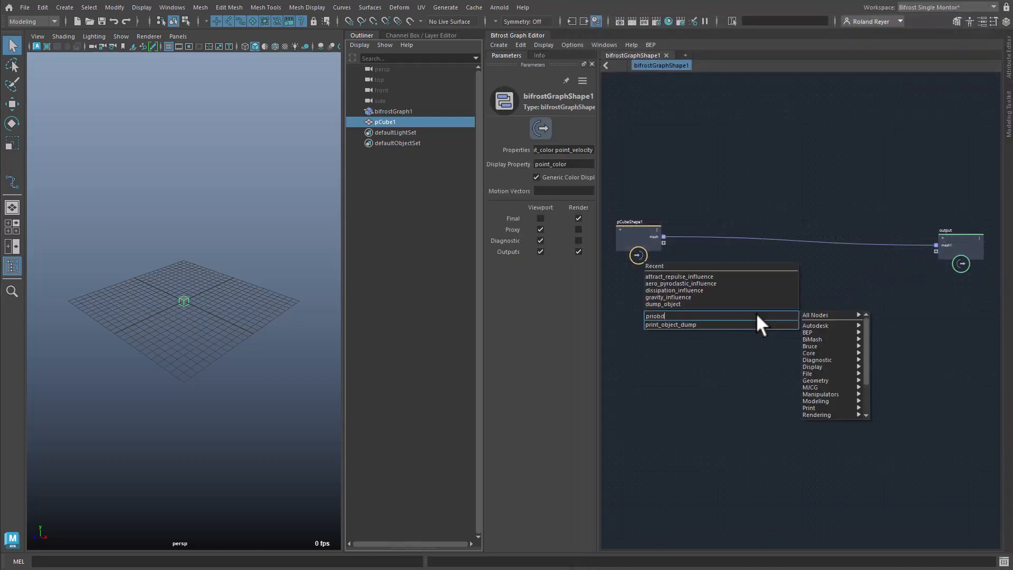
pyautogui.click(670, 325)
pyautogui.write('gpp')
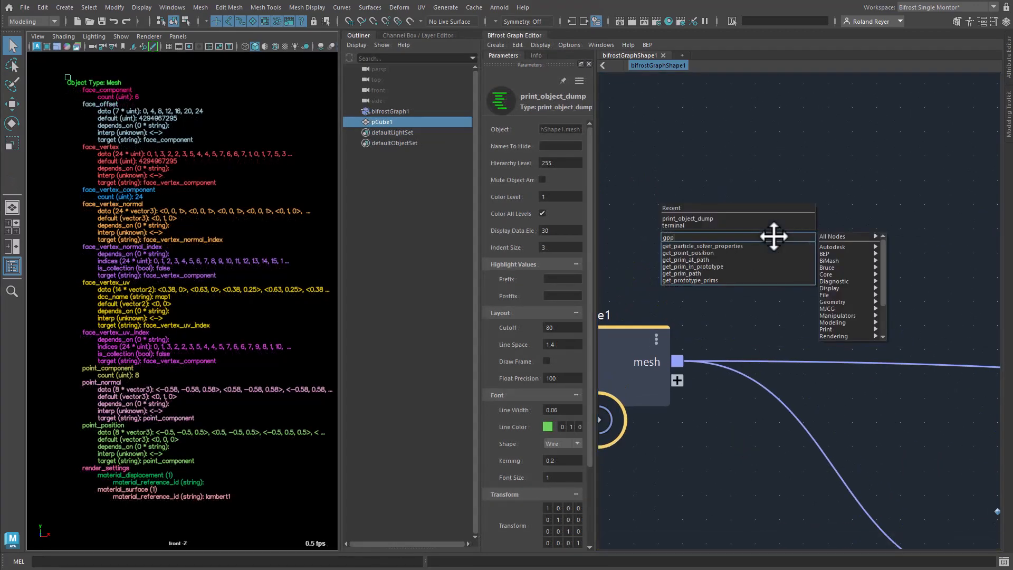
# Step: Add a get_point_position node so print_object_dump shows only point_position
pyautogui.click(688, 253)
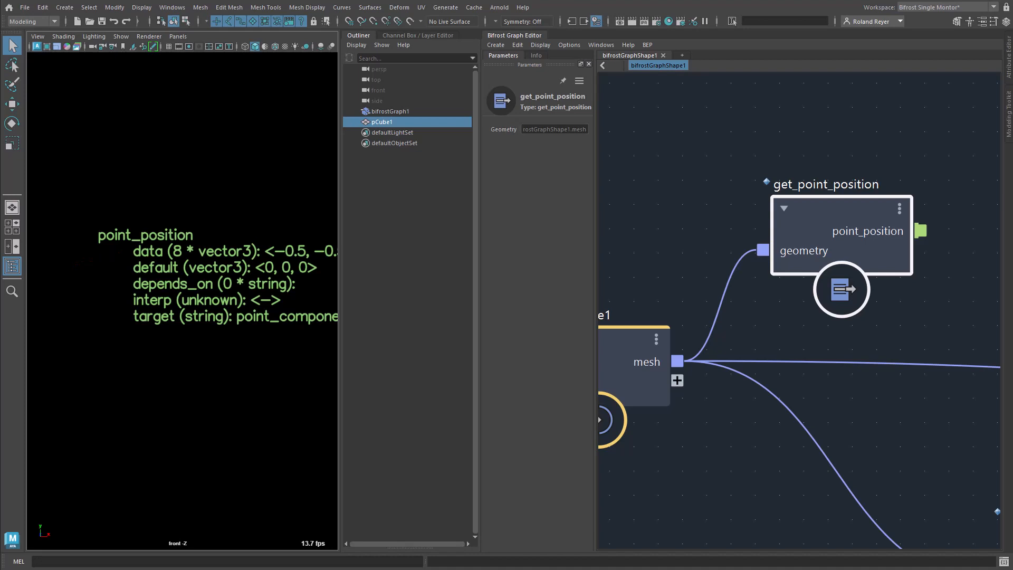
pyautogui.scroll(-3)
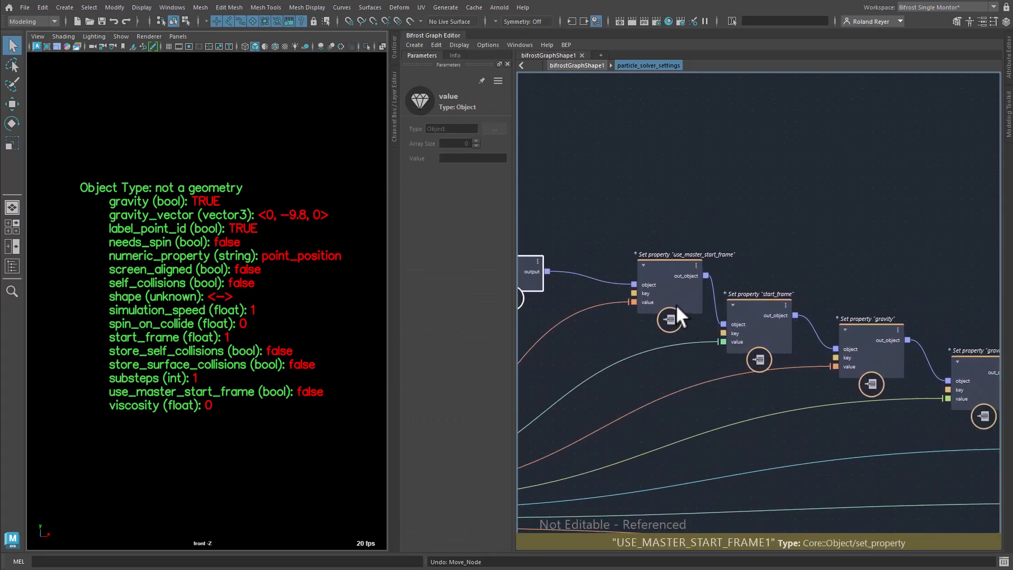
# Step: Inspect a set_property node and pan across the particle_solver_settings network
pyautogui.click(866, 318)
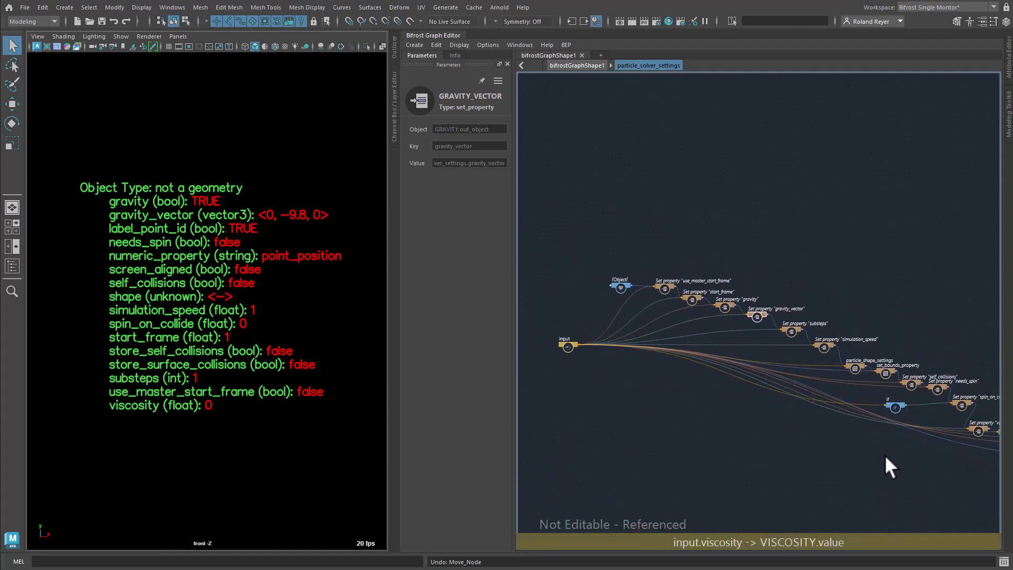
pyautogui.moveTo(890, 466); pyautogui.dragTo(757, 399)
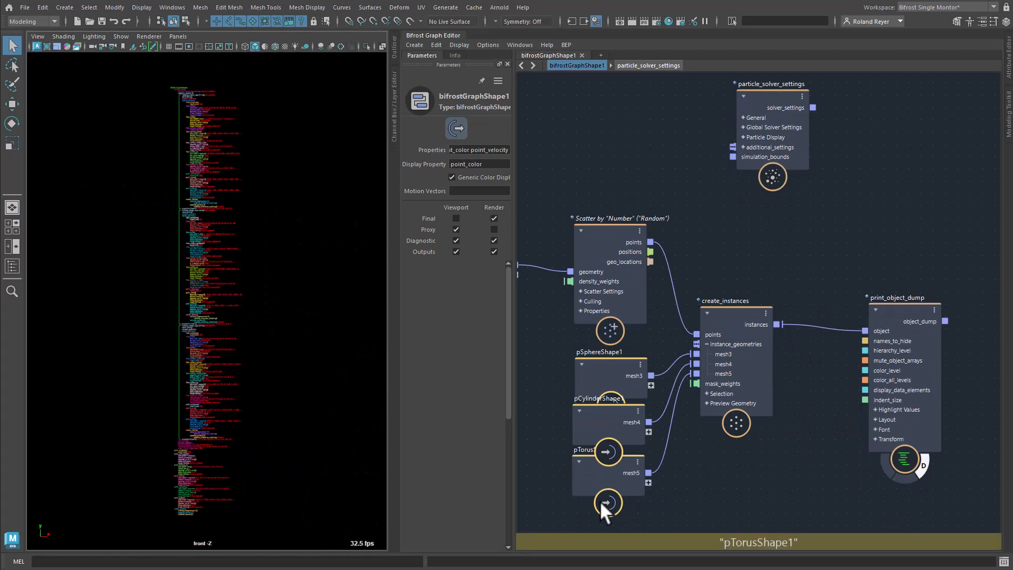
pyautogui.moveTo(843, 481)
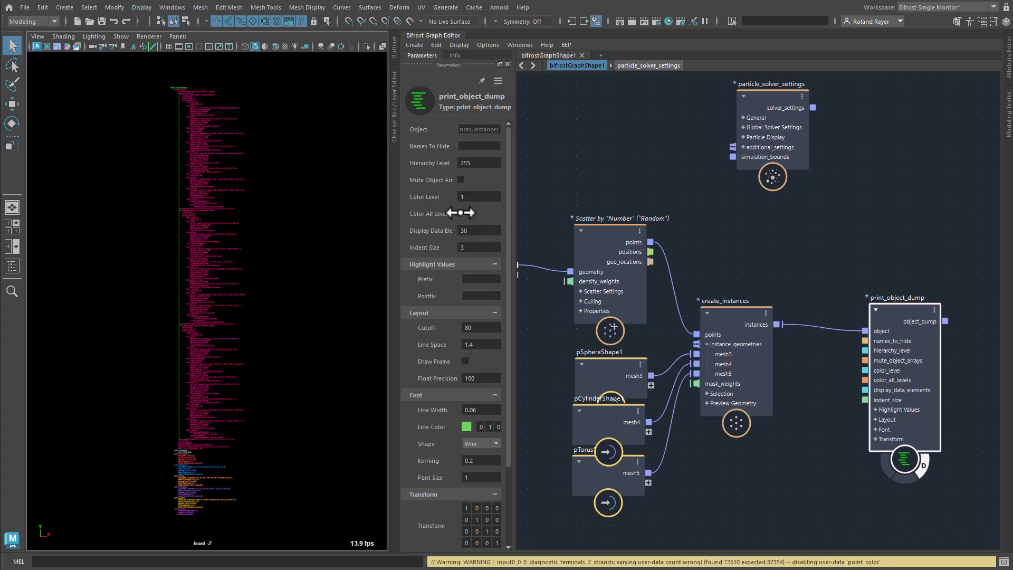
# Step: Toggle Color All Levels for the dump of the scattered instances
pyautogui.click(480, 197)
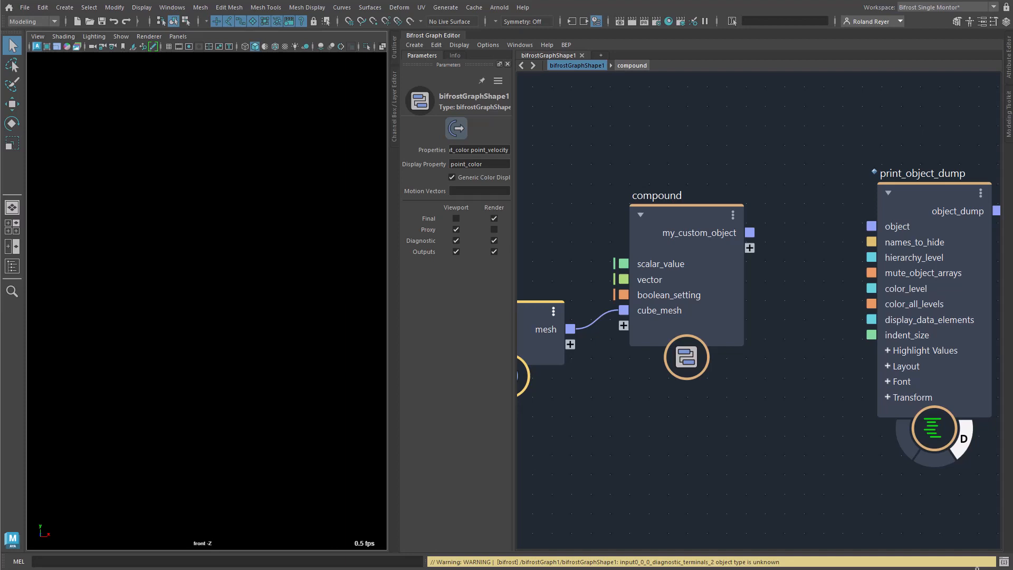
# Step: Wire my_custom_object into the object input of print_object_dump
pyautogui.moveTo(750, 233); pyautogui.dragTo(869, 226)
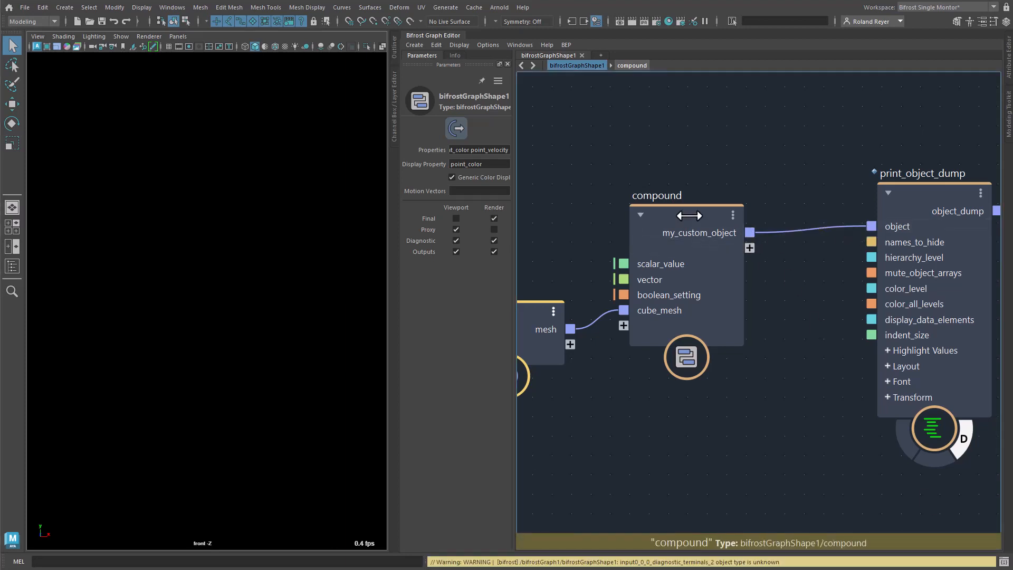